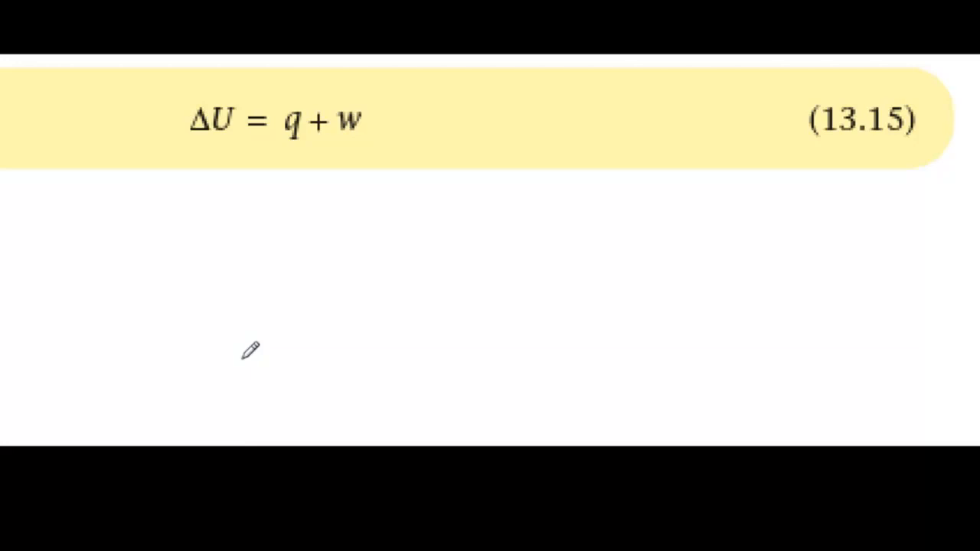
mouse_move(334, 176)
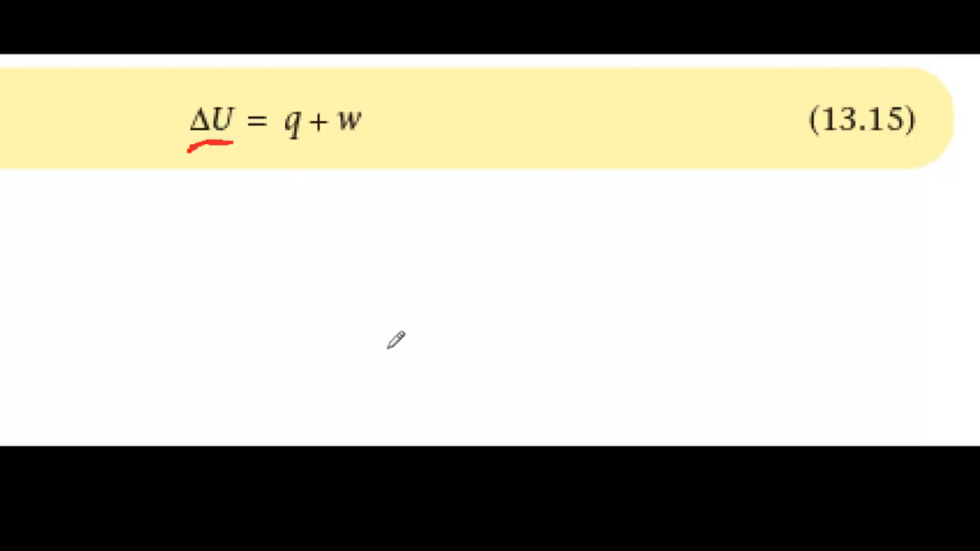
mouse_move(377, 342)
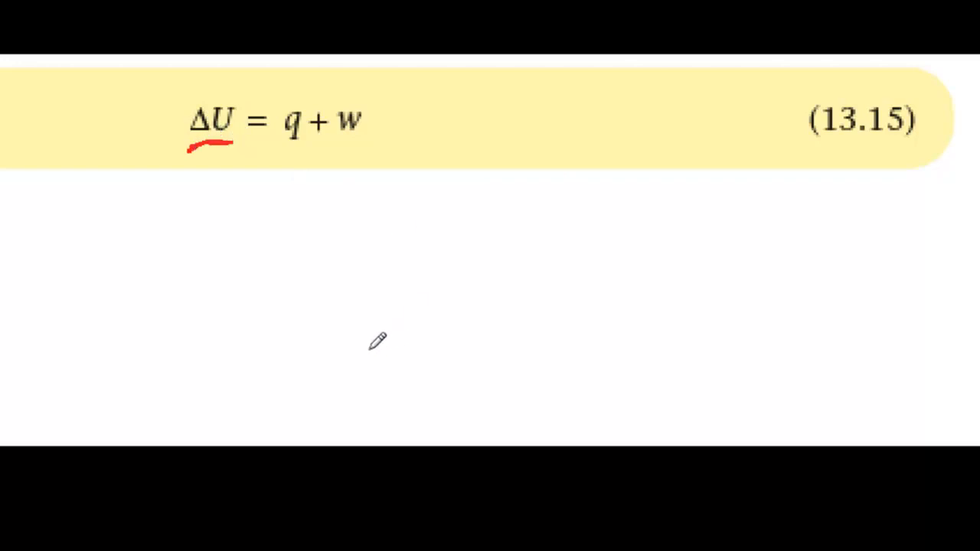
mouse_move(386, 341)
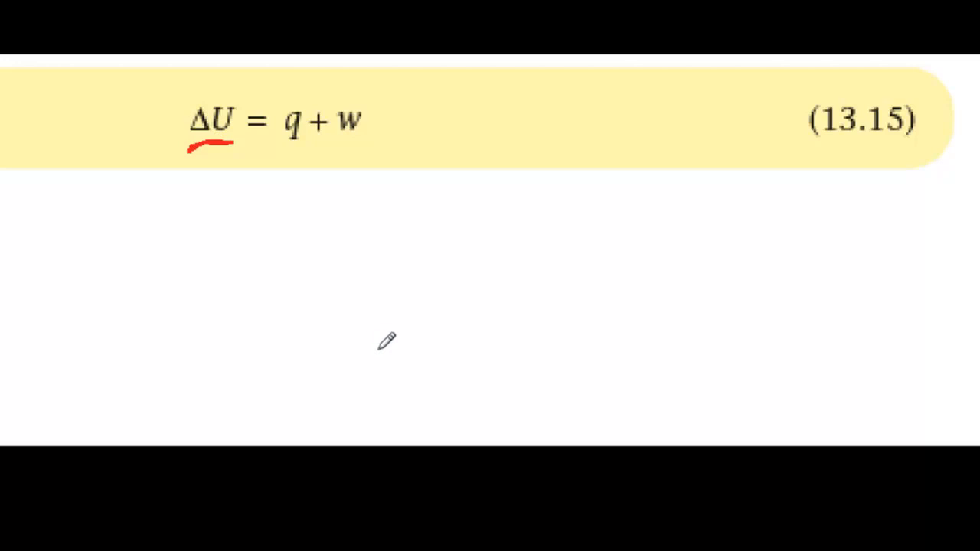
mouse_move(671, 312)
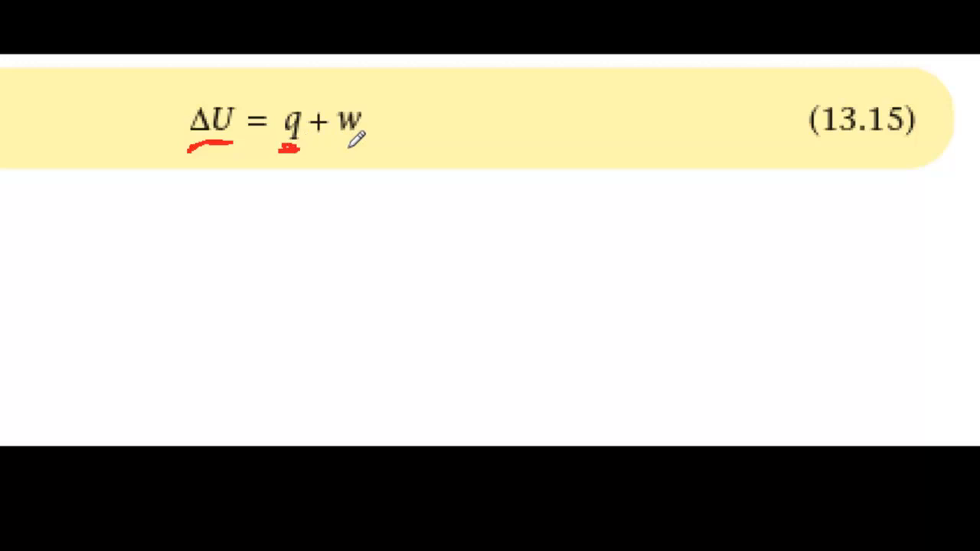
Underline w in red, then draw a longer red stroke beneath q + w
drag(334, 147, 364, 147)
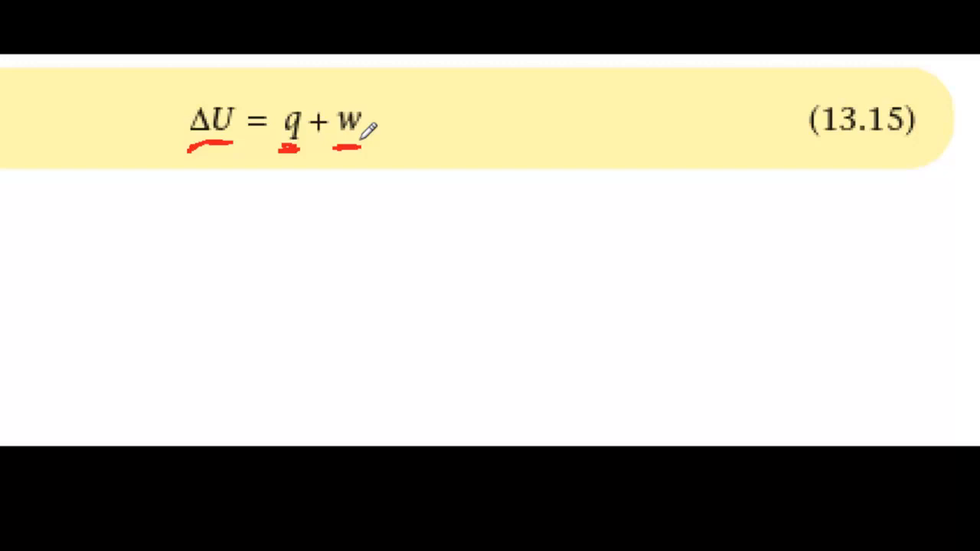
mouse_move(291, 150)
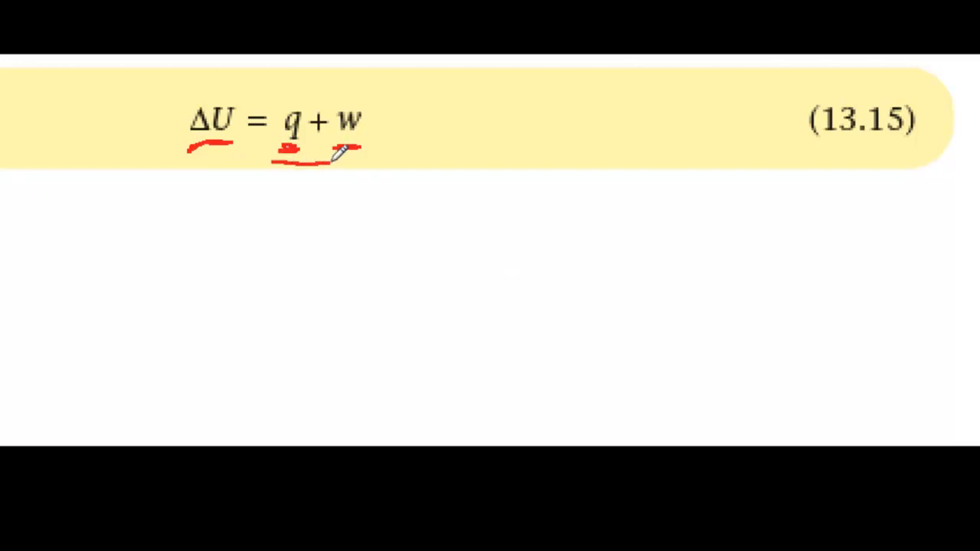
drag(334, 156, 375, 161)
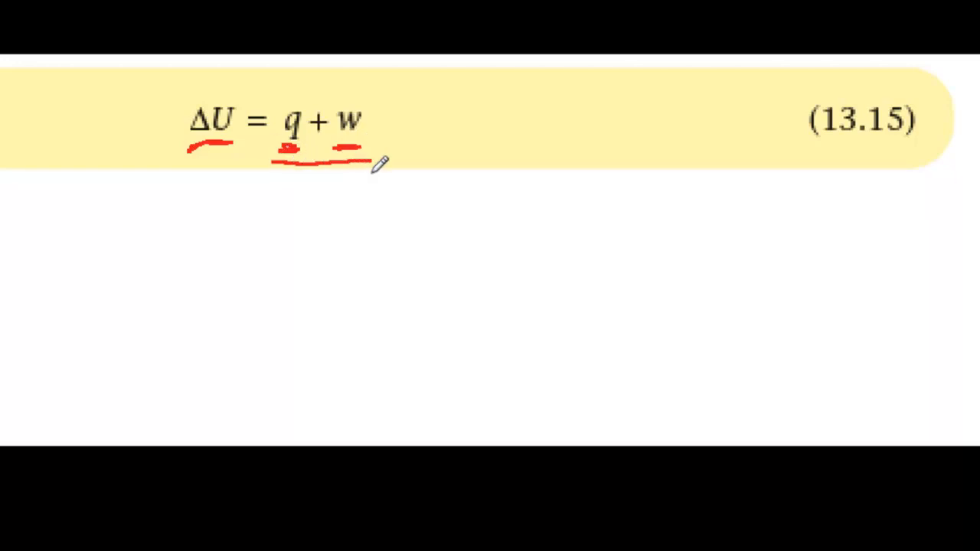